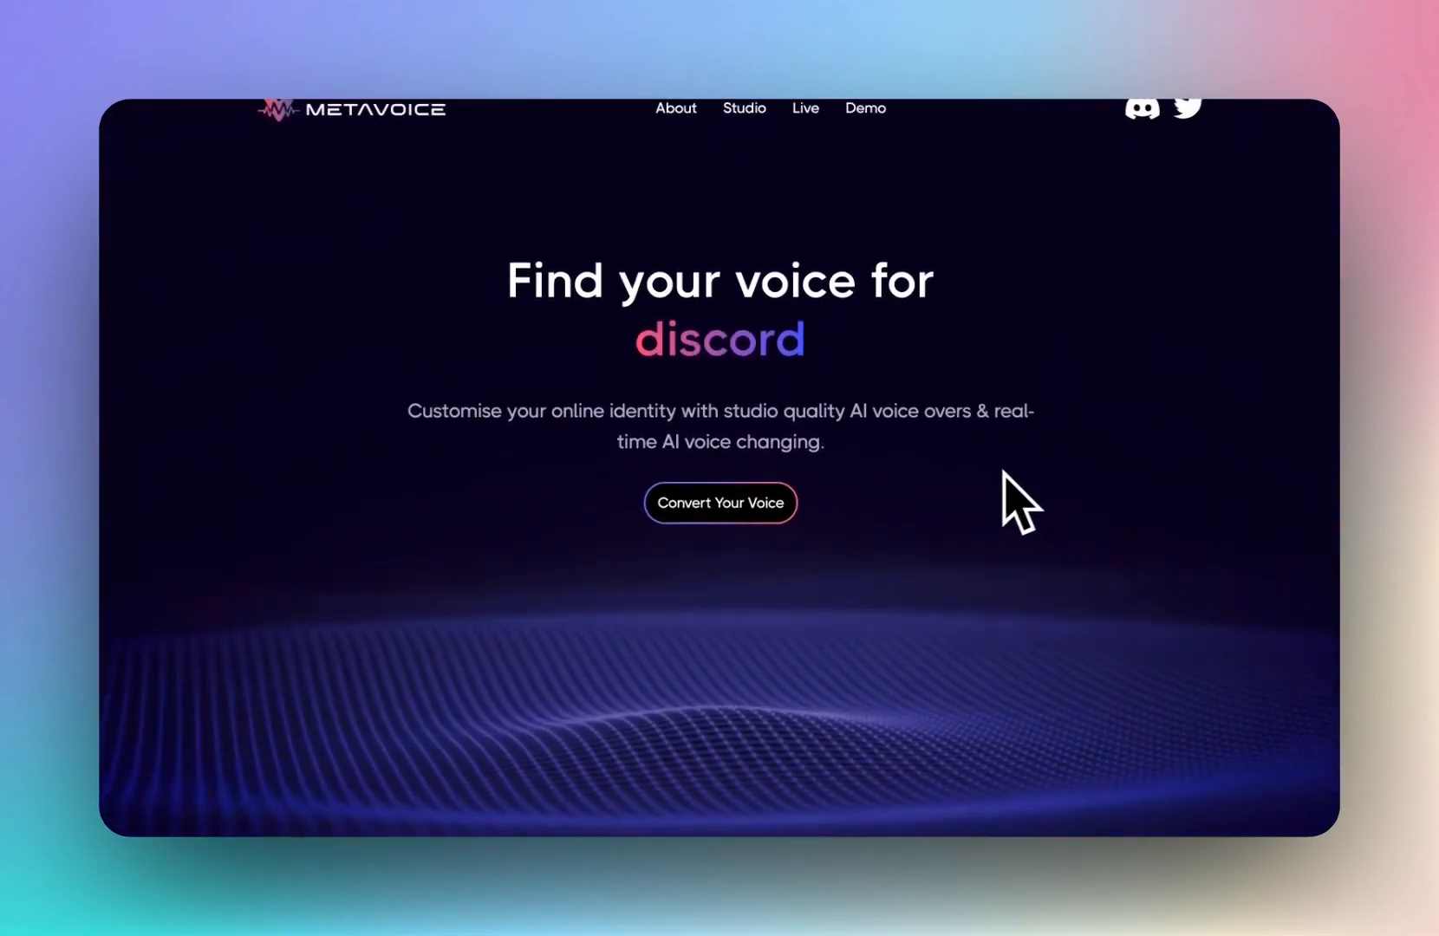
- Open the Voice Changer studio and start a microphone recording
{"action": "scroll", "scroll_direction": "down", "scroll_amount": 3}
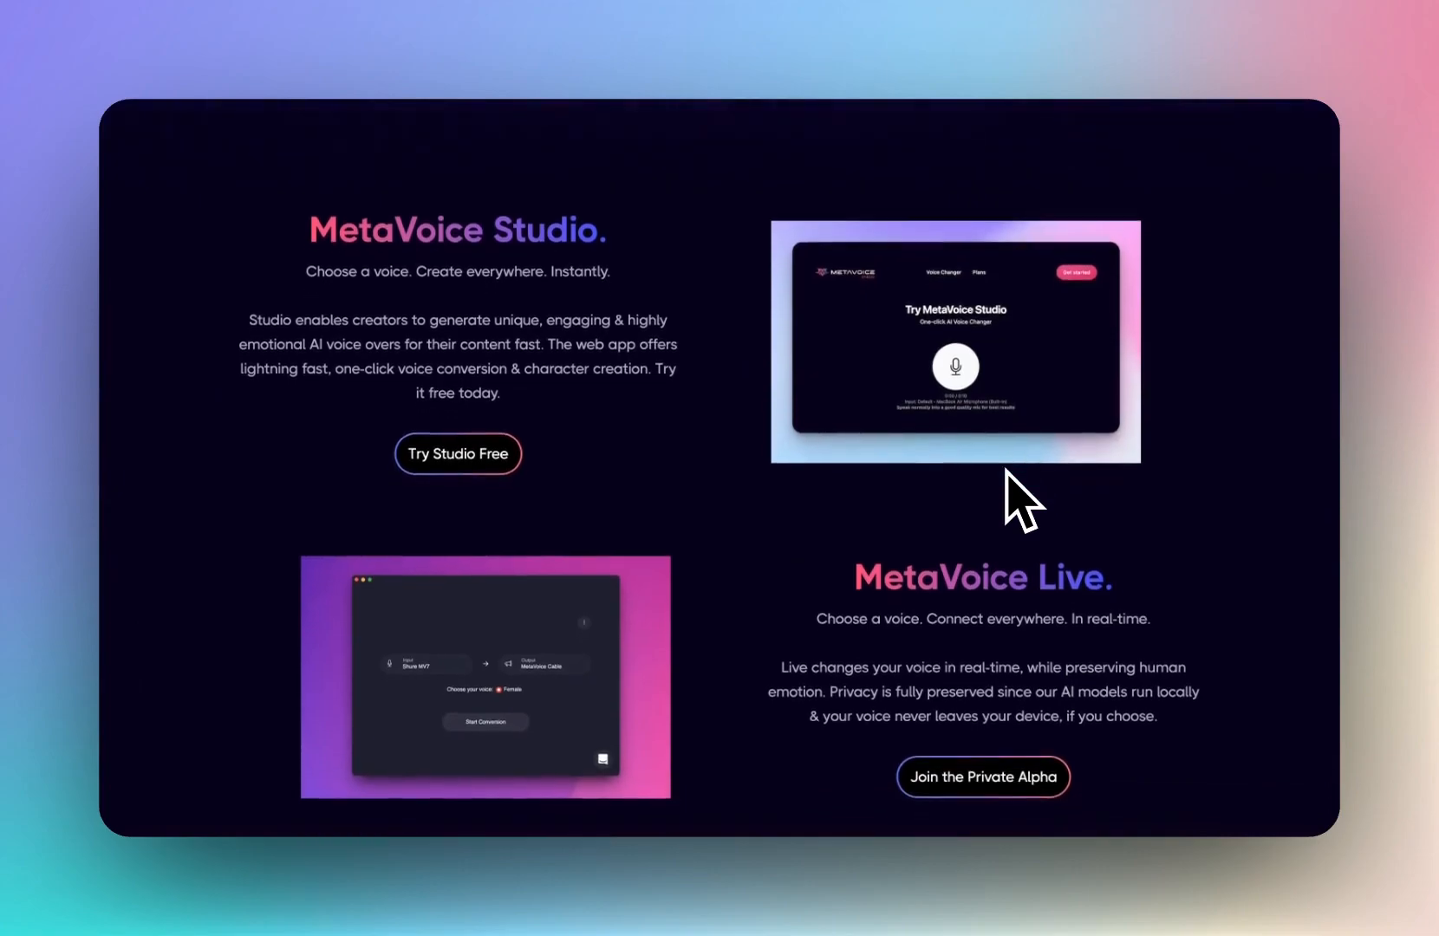
{"action": "scroll", "scroll_direction": "down", "scroll_amount": 3}
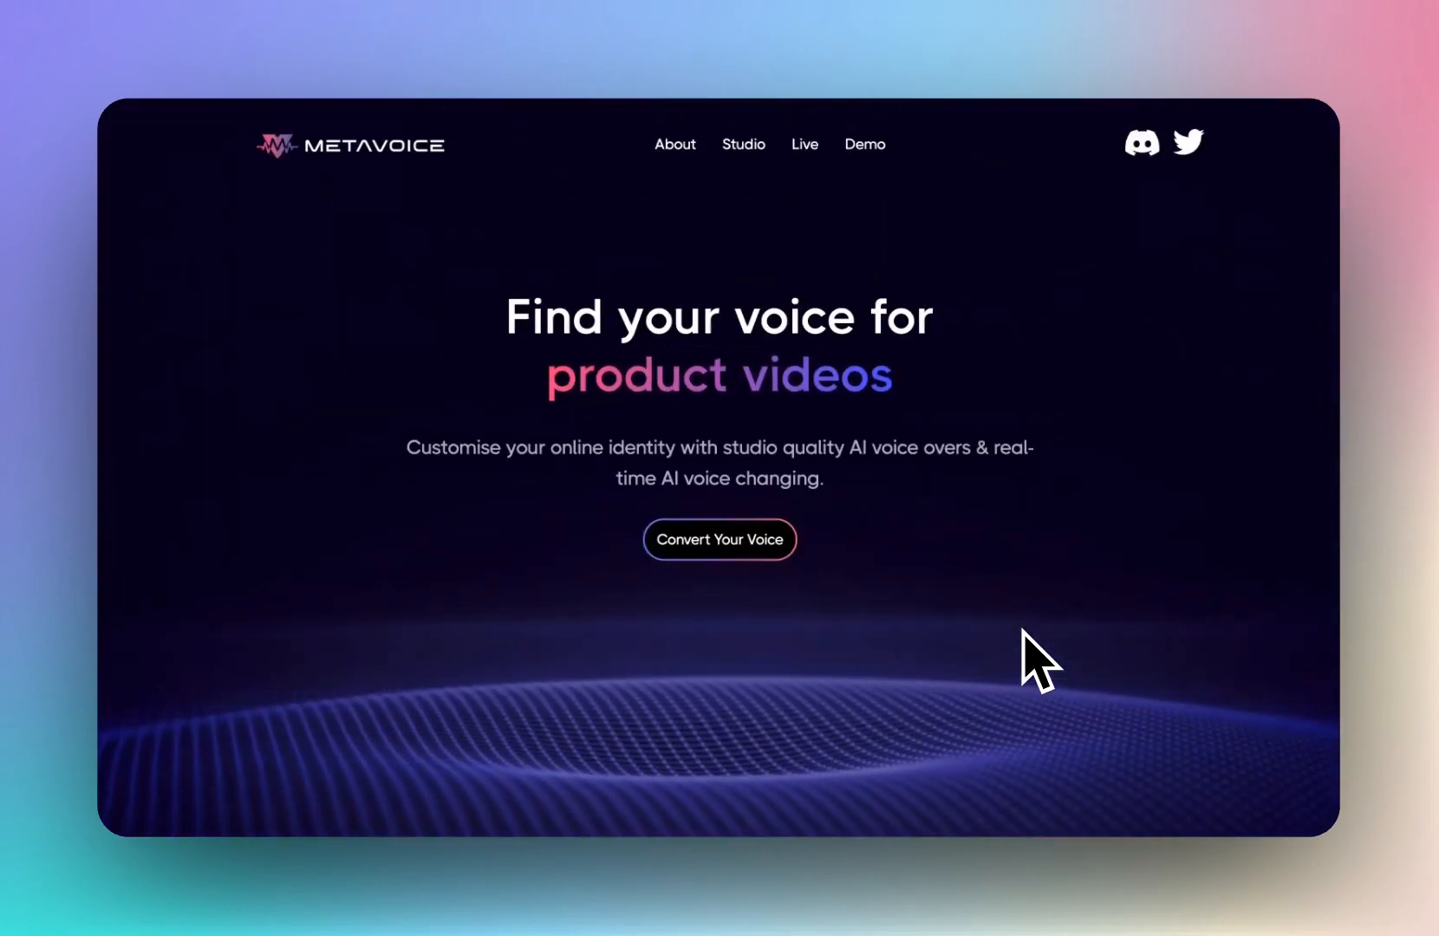
{"action": "left_click", "coordinate": [719, 539]}
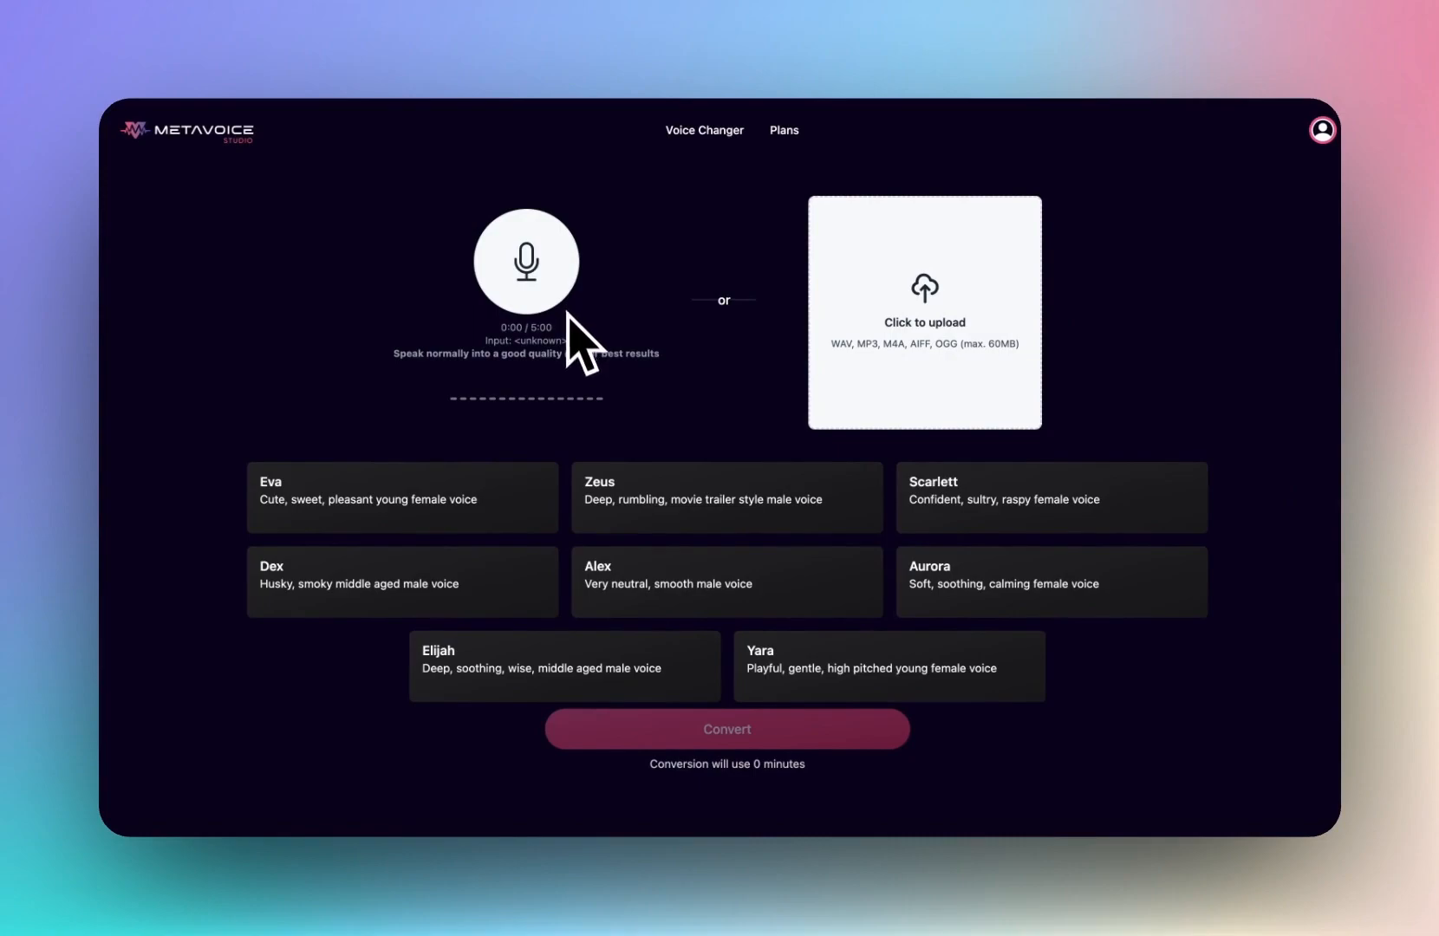
{"action": "mouse_move", "coordinate": [574, 367]}
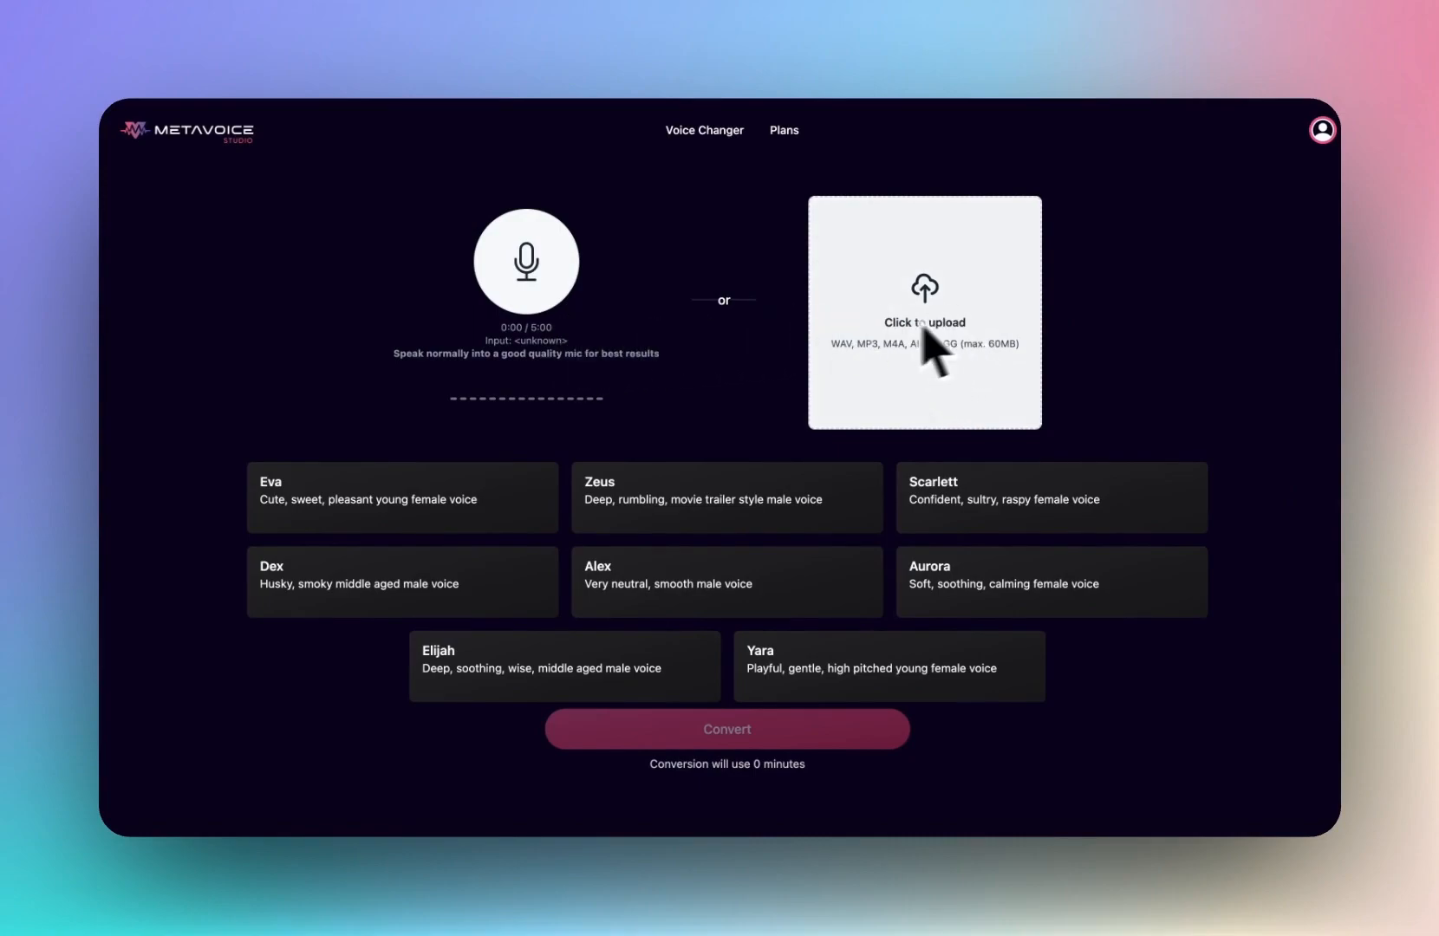
{"action": "mouse_move", "coordinate": [848, 399]}
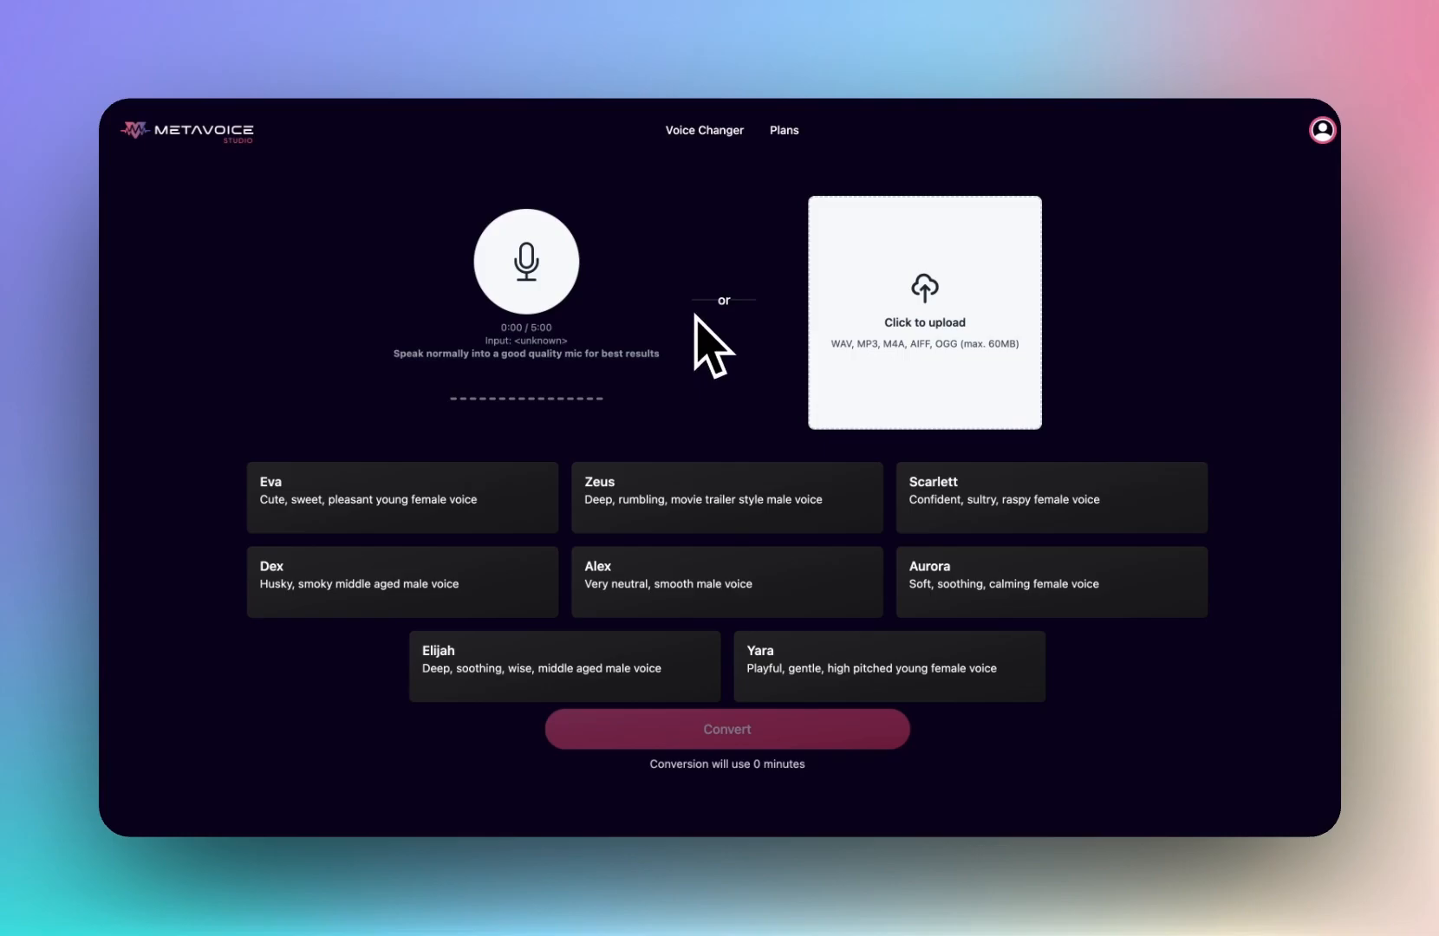
{"action": "left_click", "coordinate": [526, 260]}
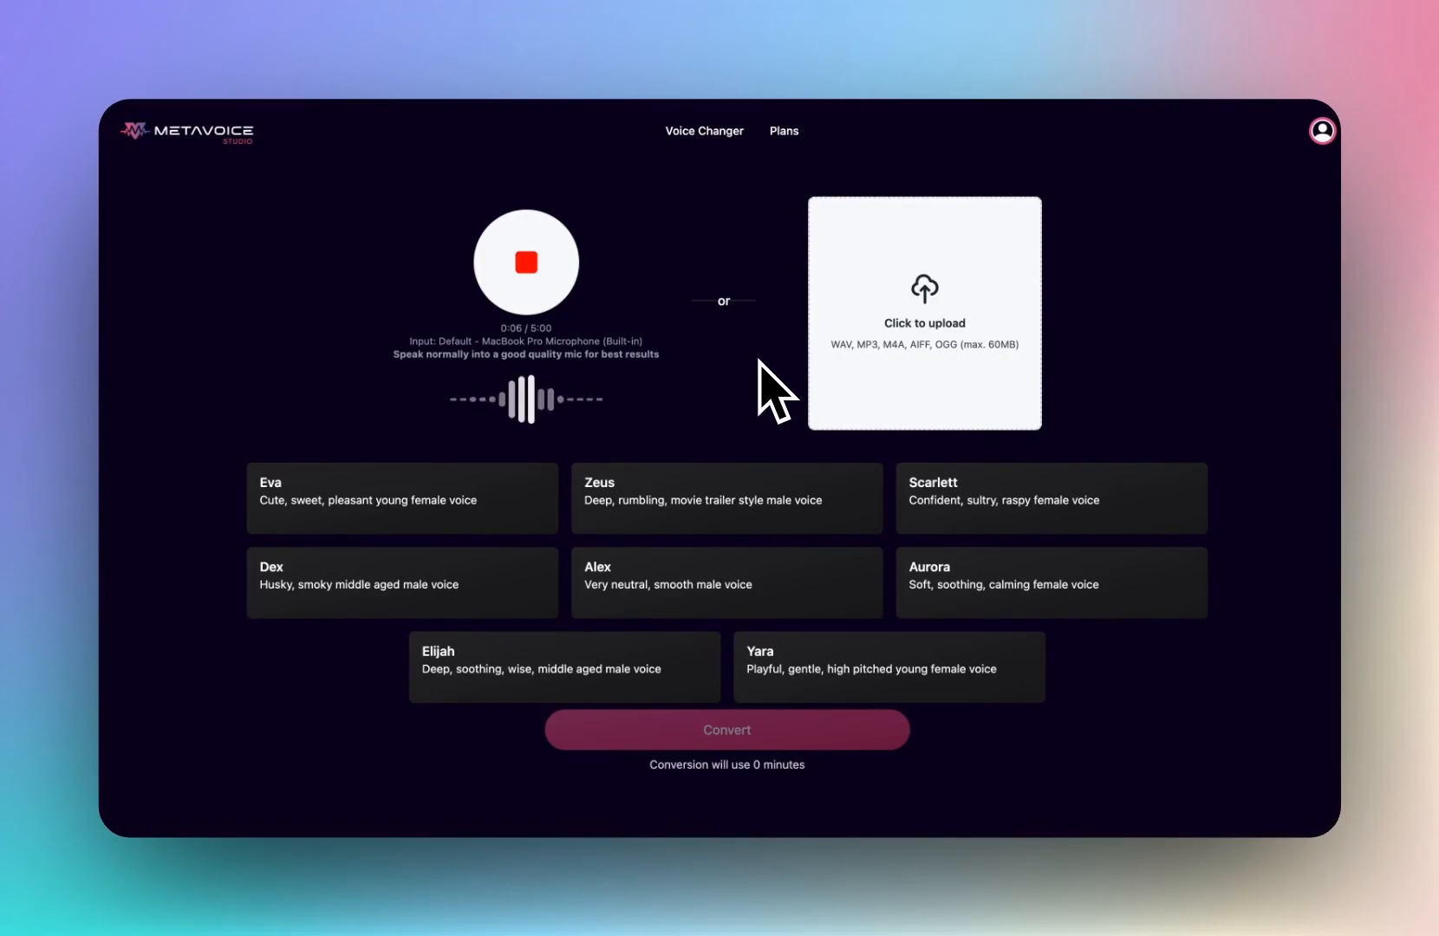
- Stop the recording at 13 seconds and request Eva's voice preview
{"action": "left_click", "coordinate": [525, 262]}
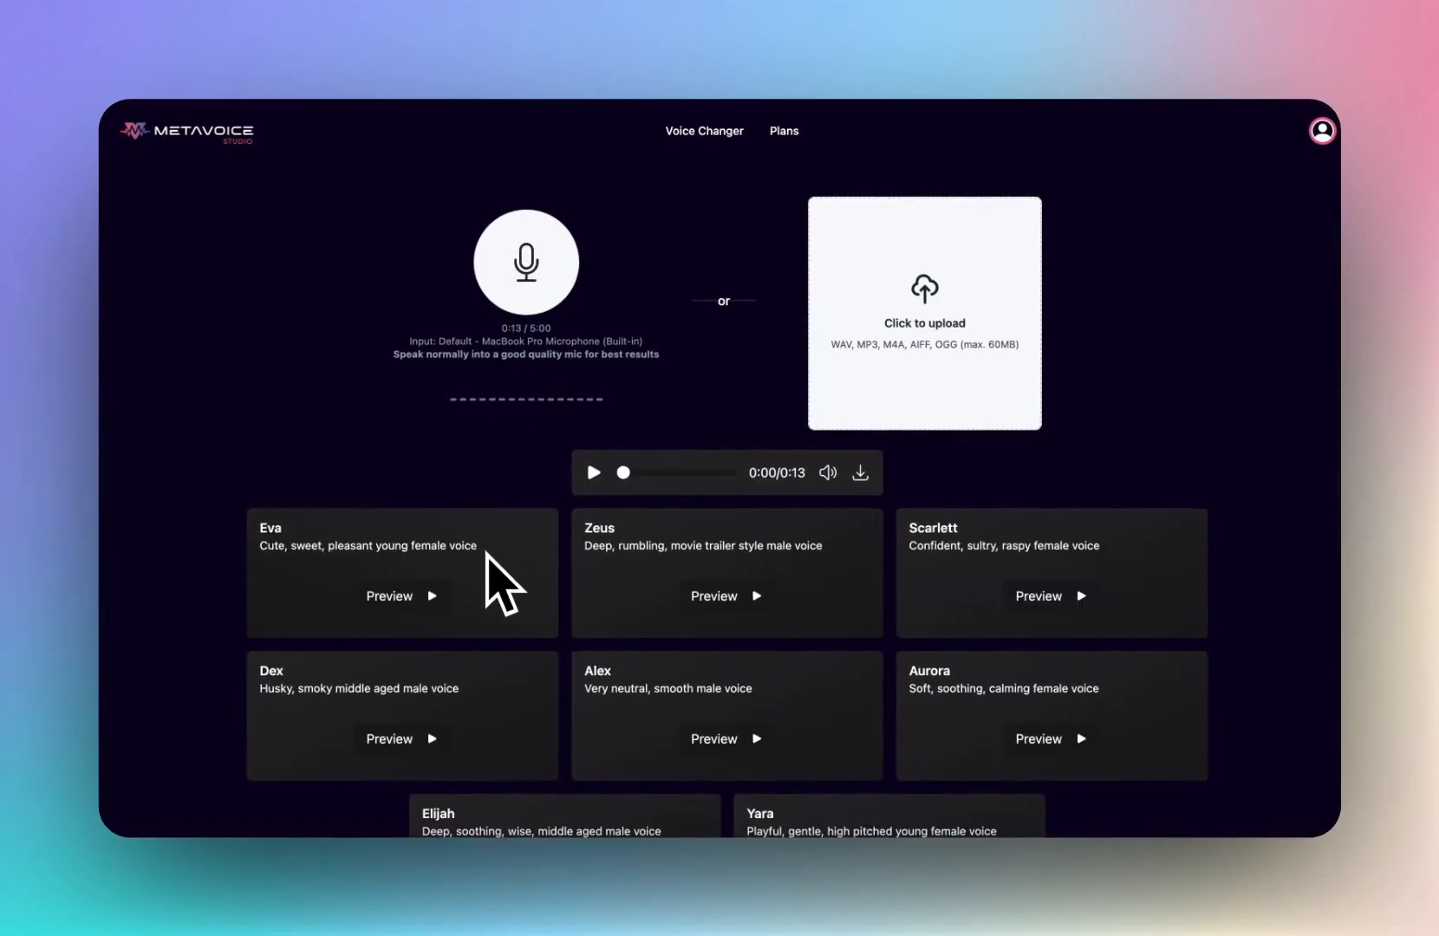
{"action": "left_click", "coordinate": [593, 472]}
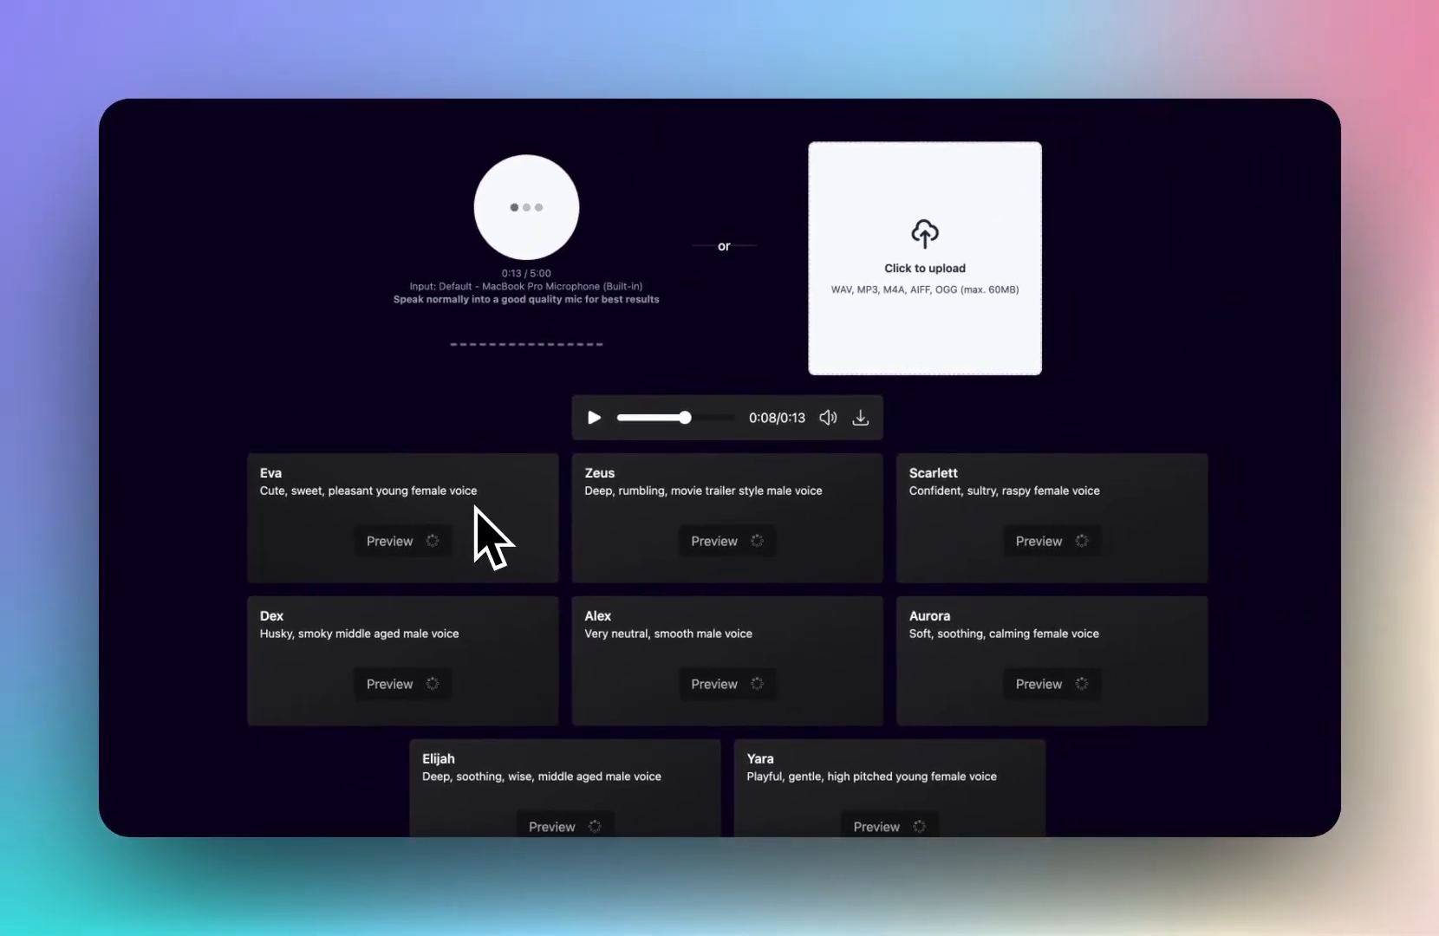
- Play Eva's preview and another avatar preview of the 13-second recording
{"action": "left_click", "coordinate": [725, 541]}
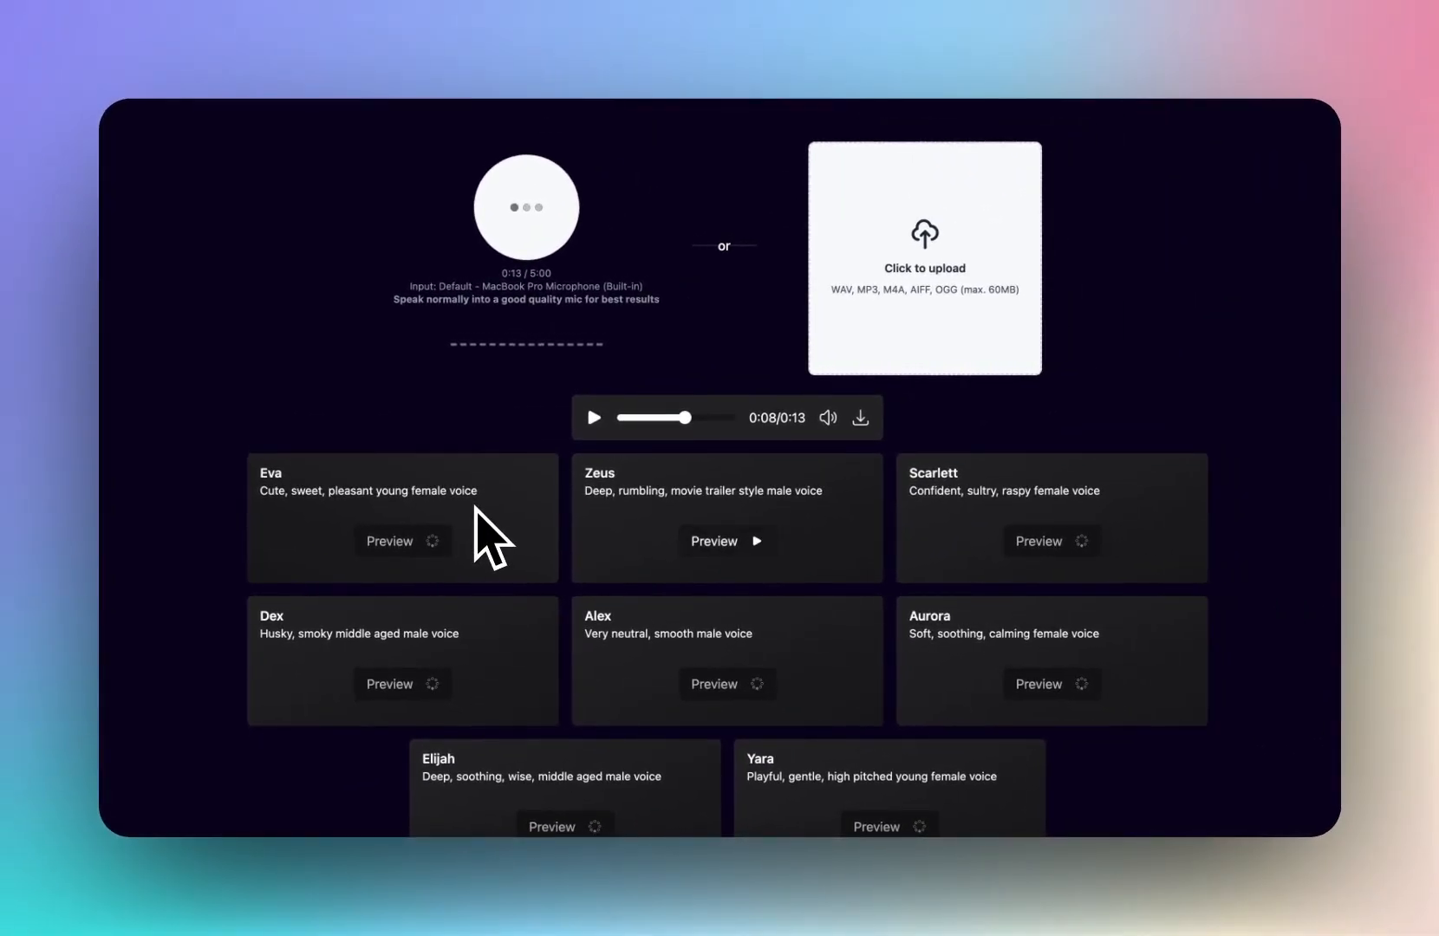
{"action": "left_click", "coordinate": [402, 541]}
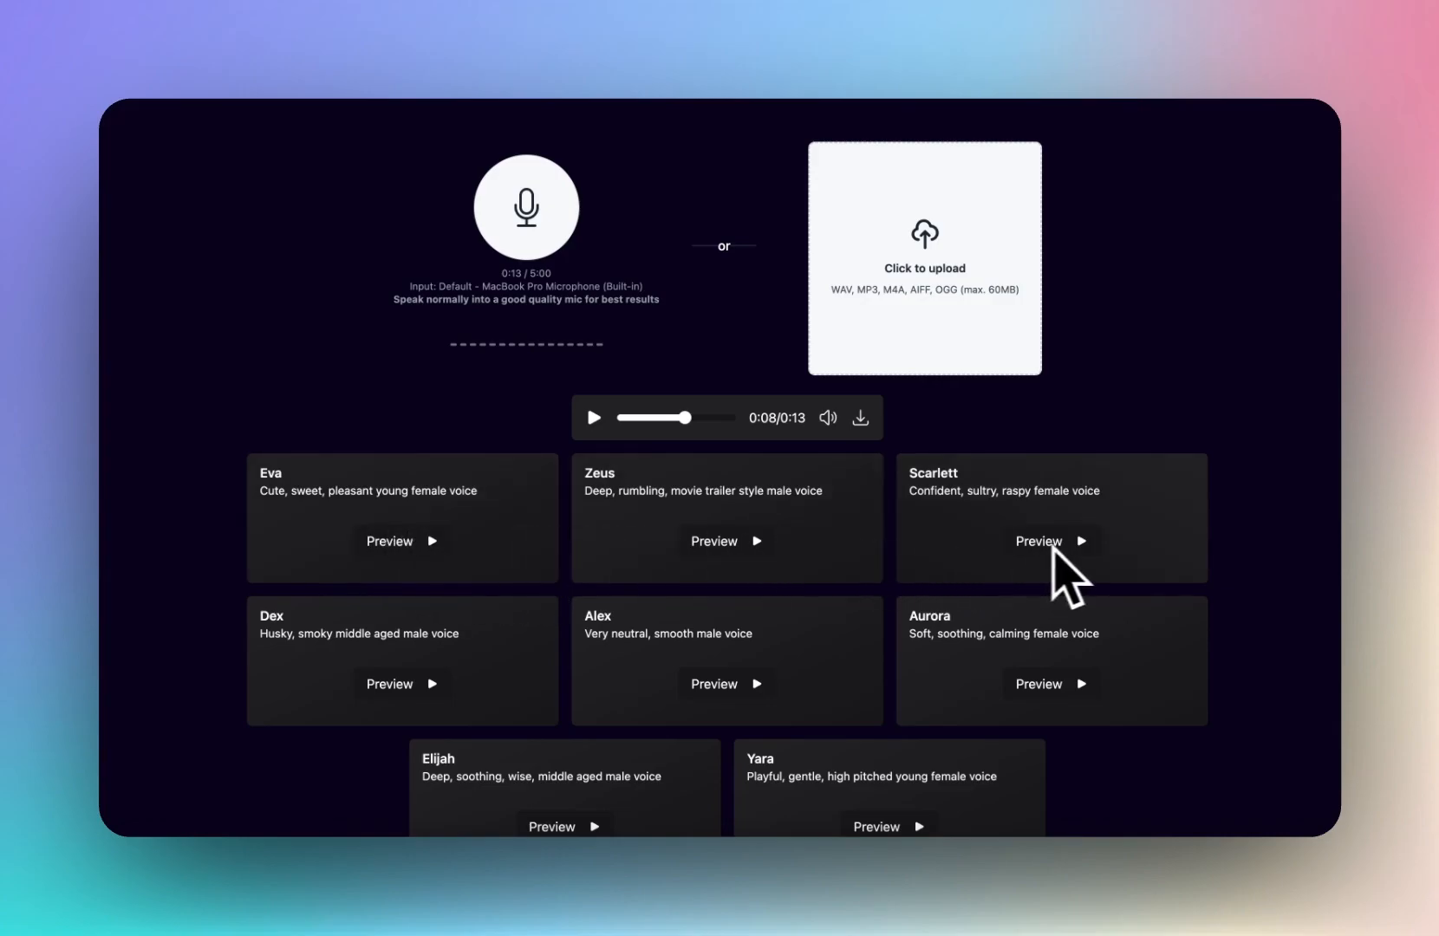
- Play the Scarlett and Aurora voice previews of the recording
{"action": "left_click", "coordinate": [1051, 541]}
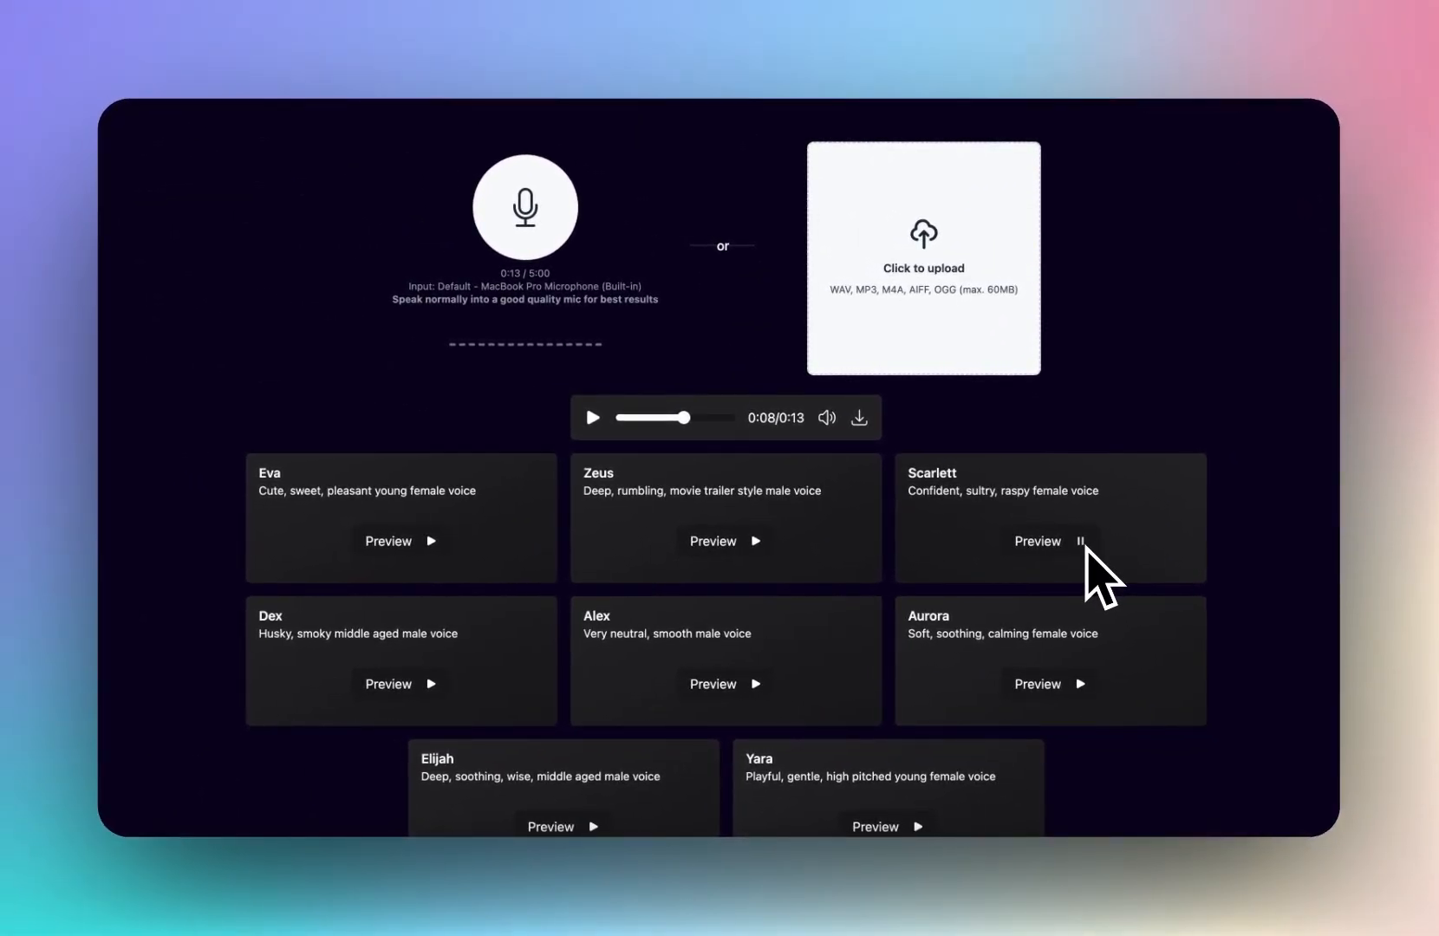
{"action": "mouse_move", "coordinate": [1136, 425]}
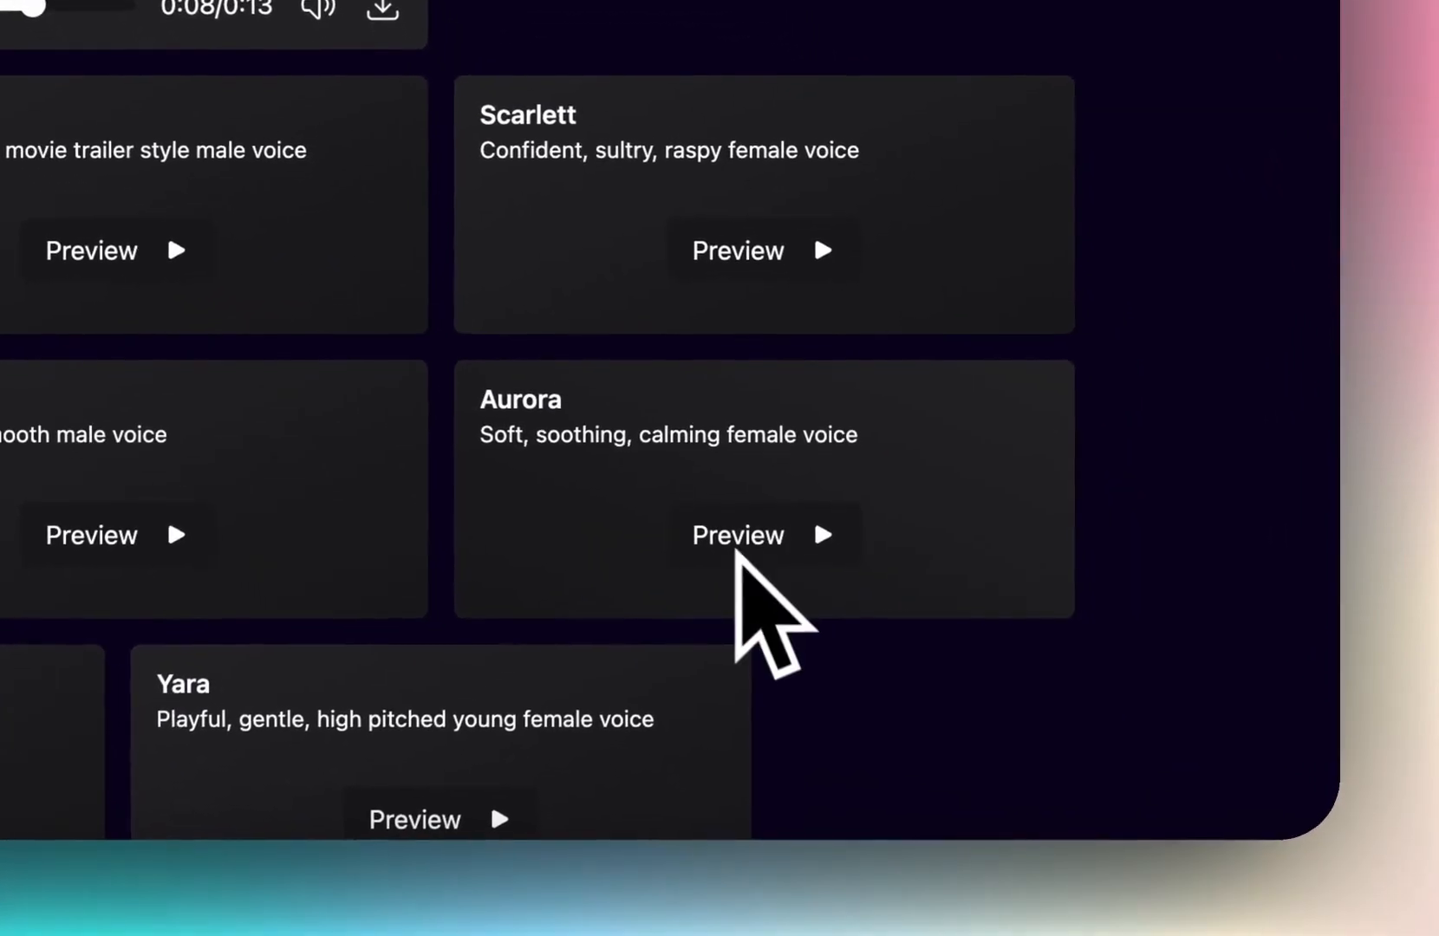
{"action": "left_click", "coordinate": [736, 534]}
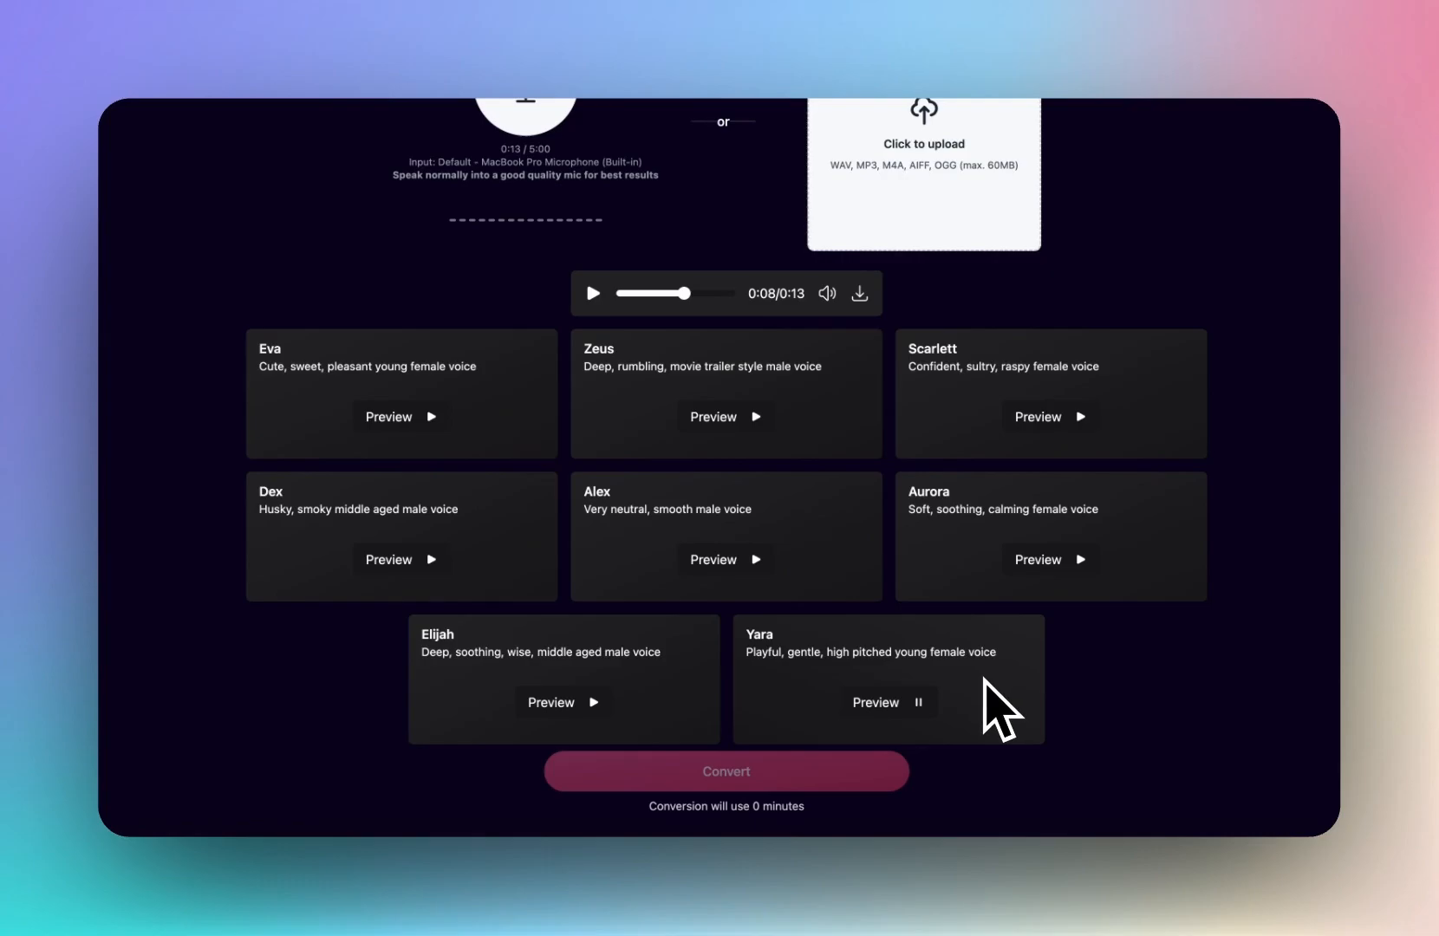
{"action": "mouse_move", "coordinate": [940, 712]}
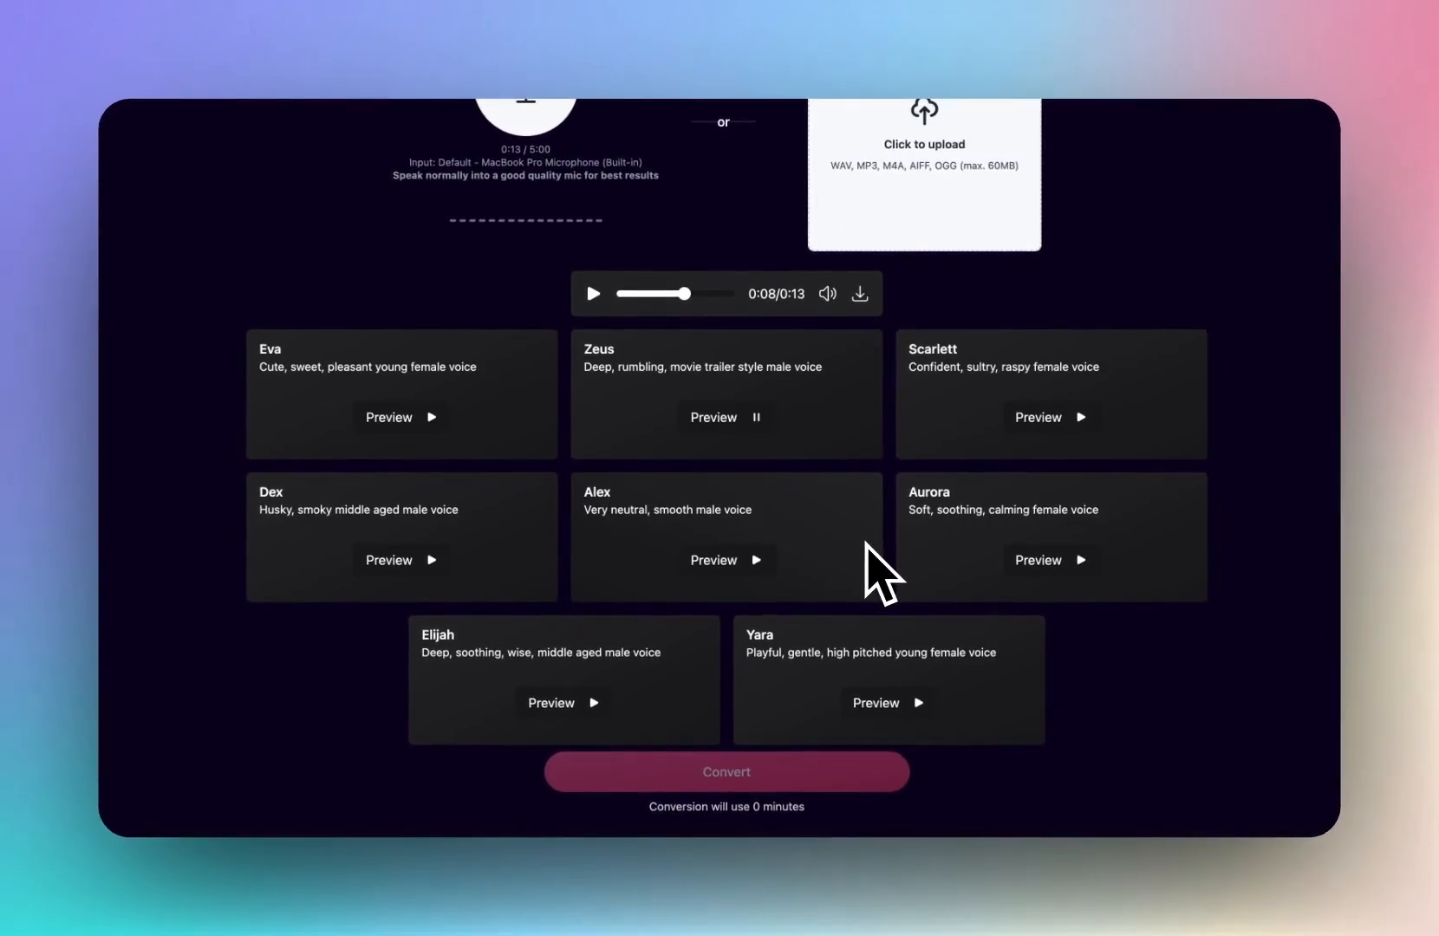
{"action": "mouse_move", "coordinate": [780, 514]}
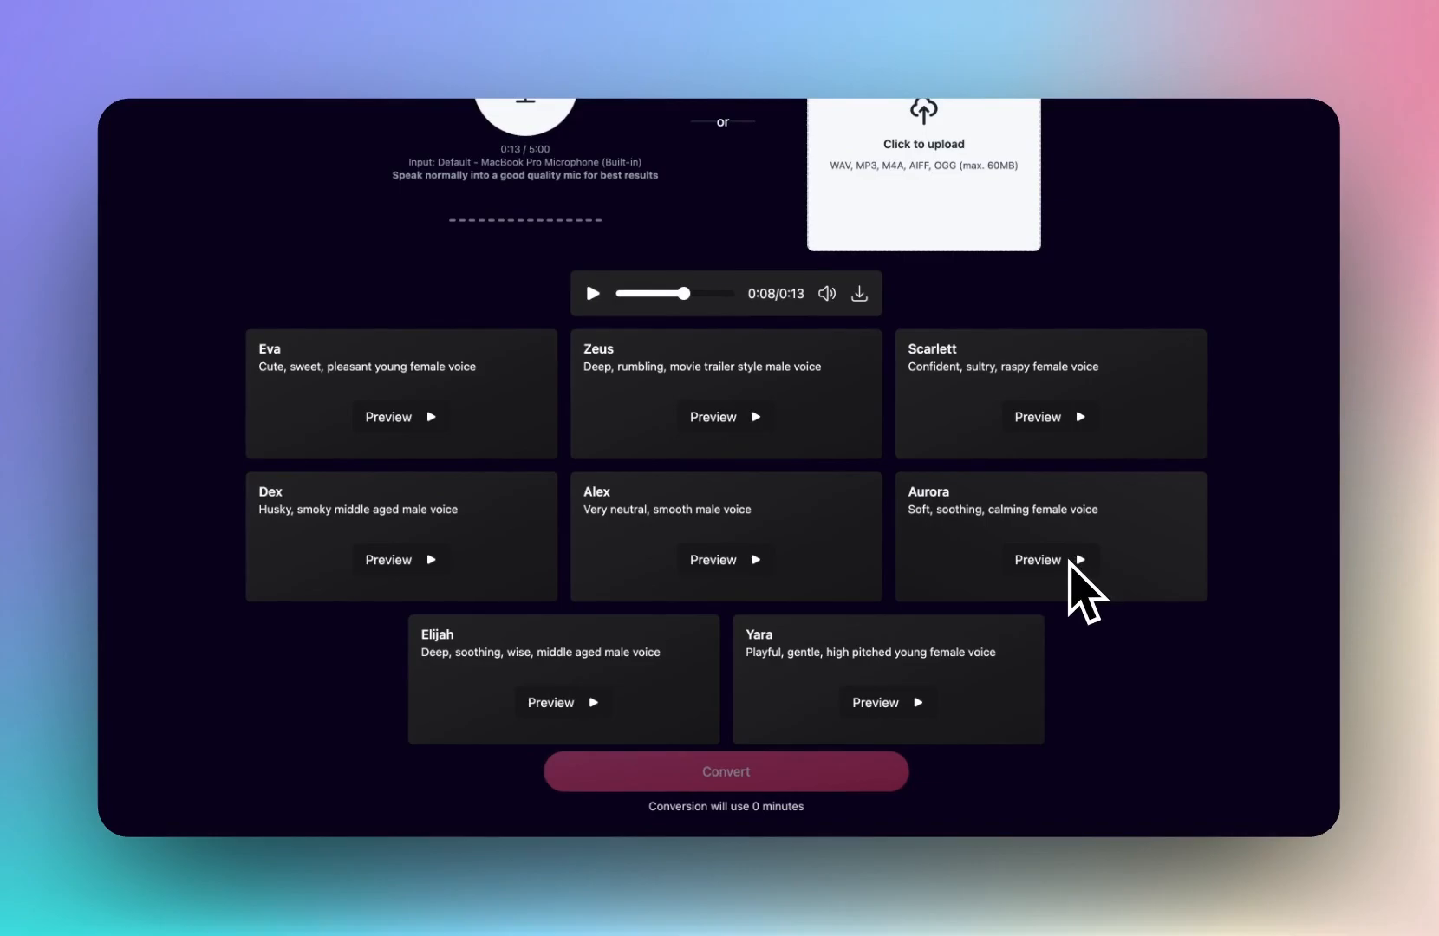
- Replay Aurora's voice preview, then show the Plans page with the Creator plan
{"action": "left_click", "coordinate": [1048, 560]}
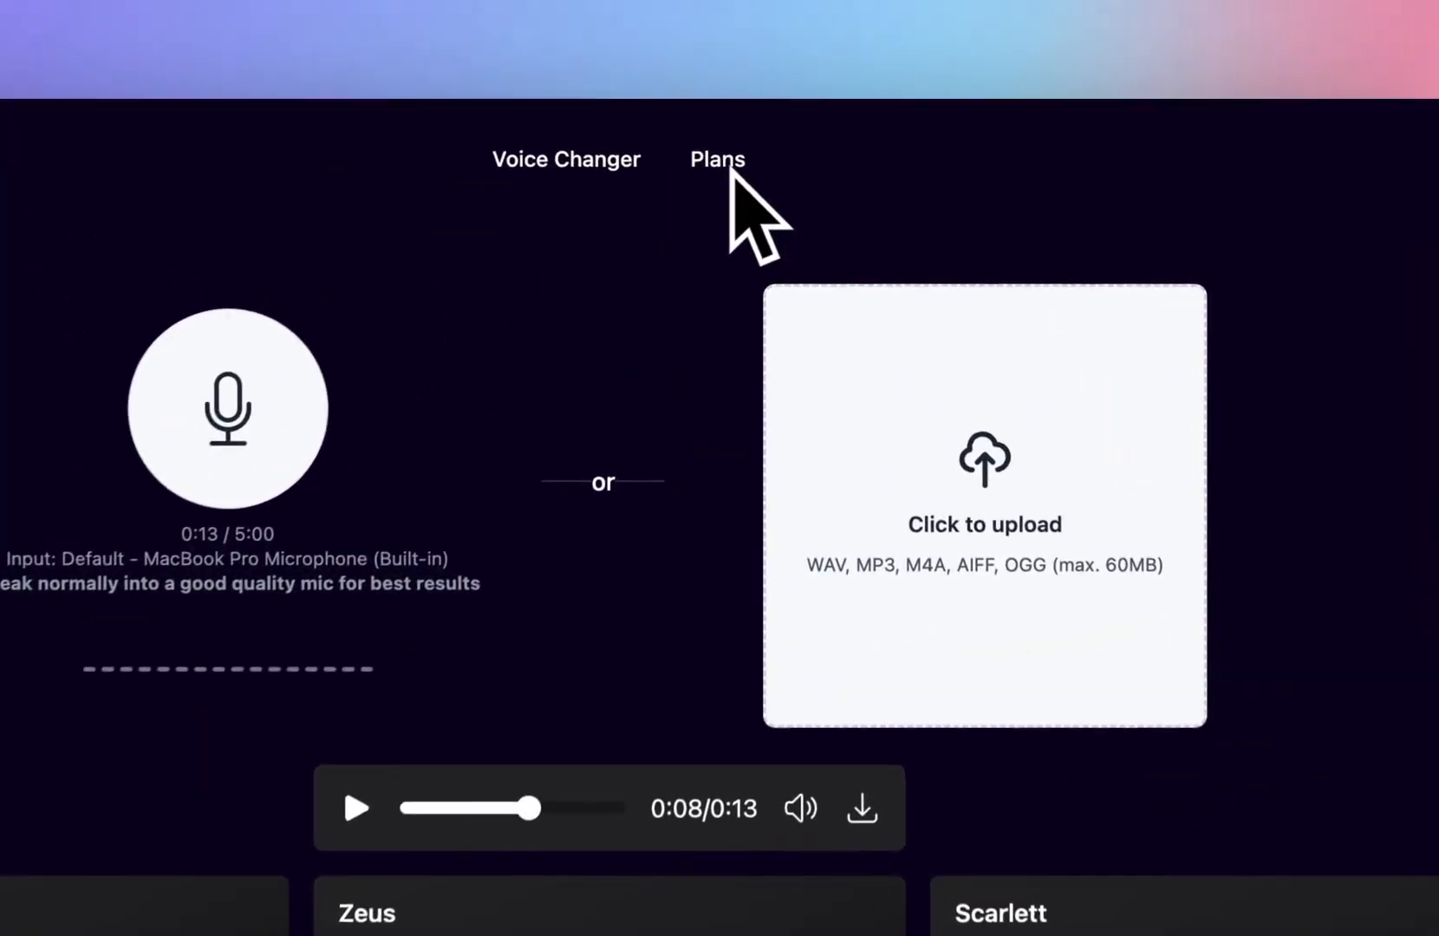
{"action": "left_click", "coordinate": [718, 157]}
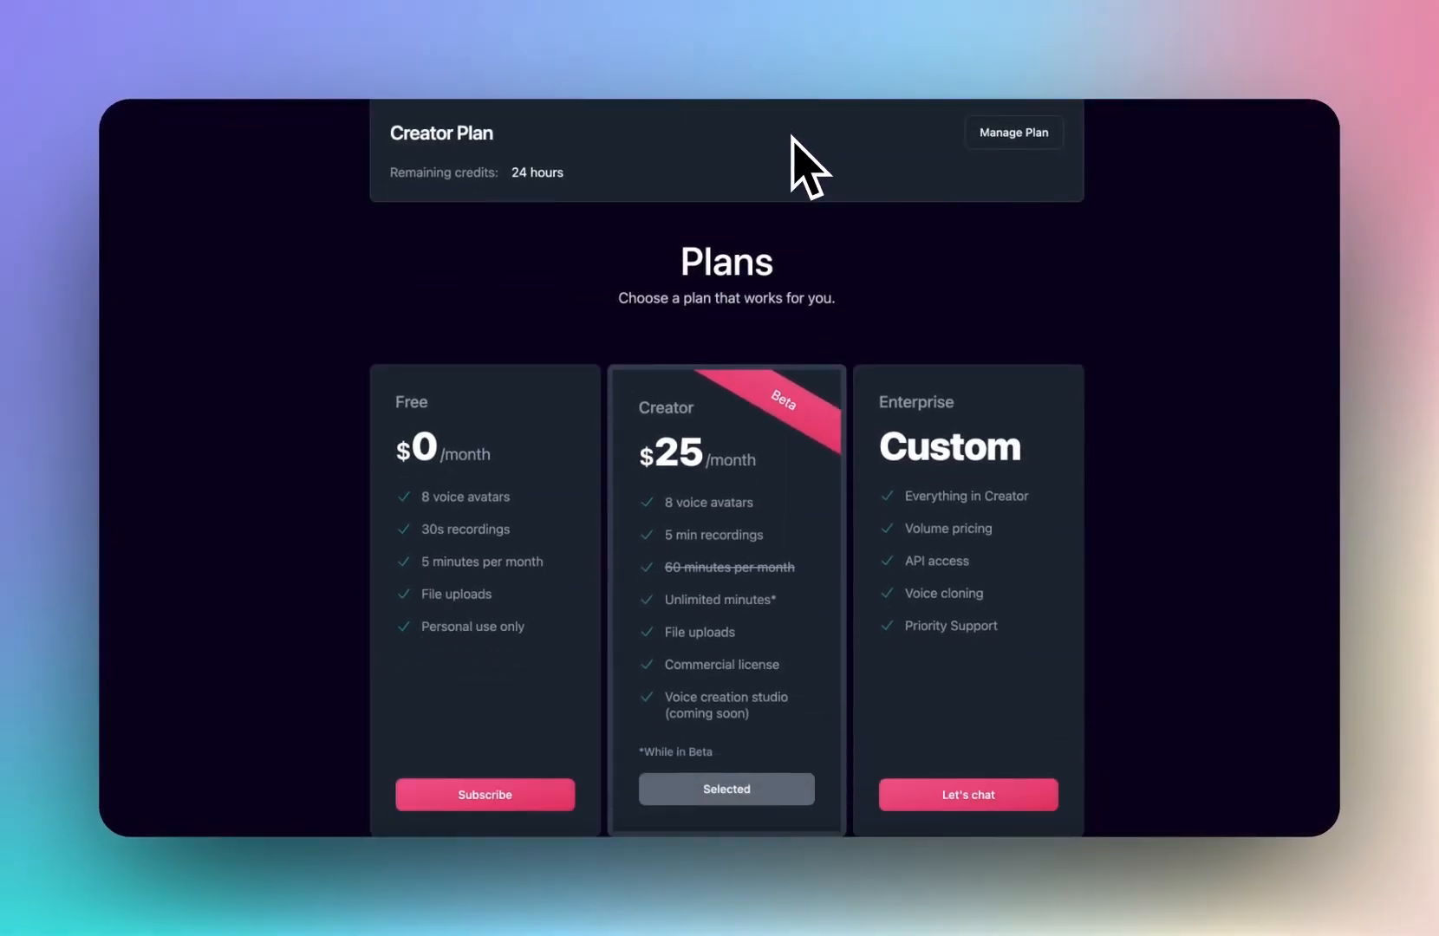